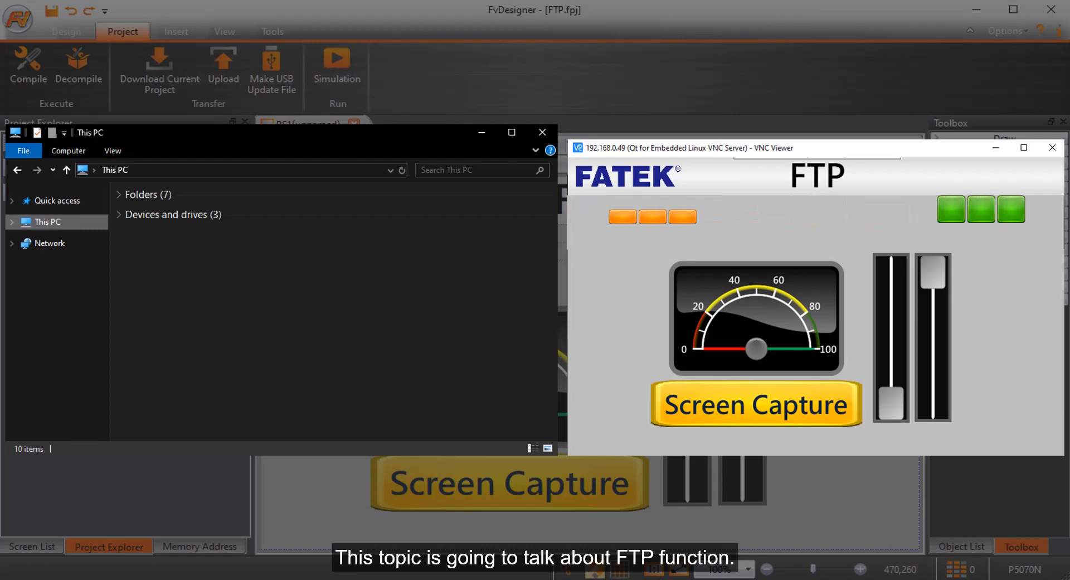
Enter the HMI's FTP address at 192.168.0.49, go to internal > hardcopy, and refresh it
{"action": "left_click", "coordinate": [239, 170]}
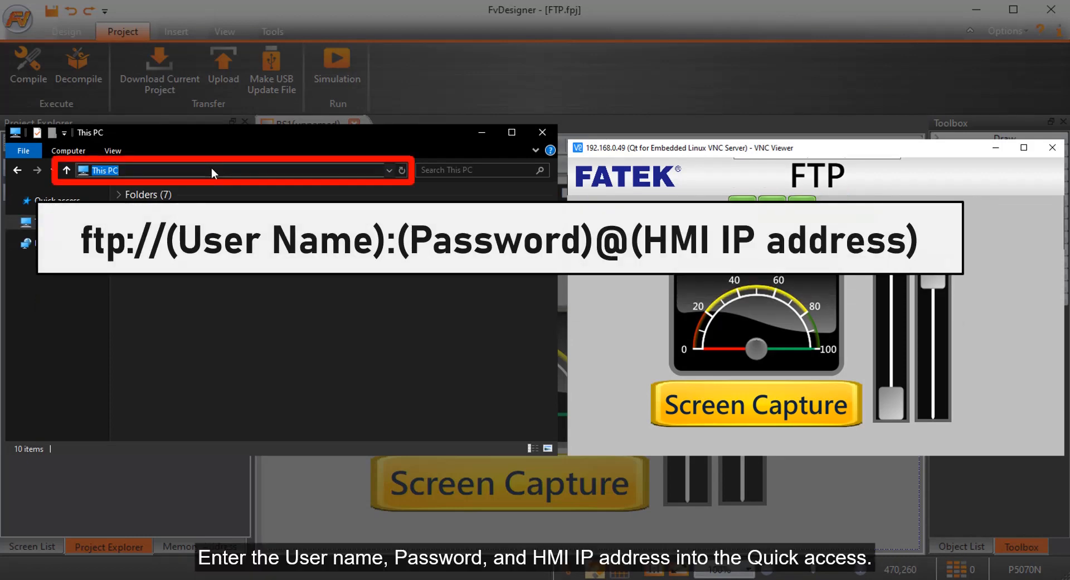
{"action": "type", "text": "ftp://555"}
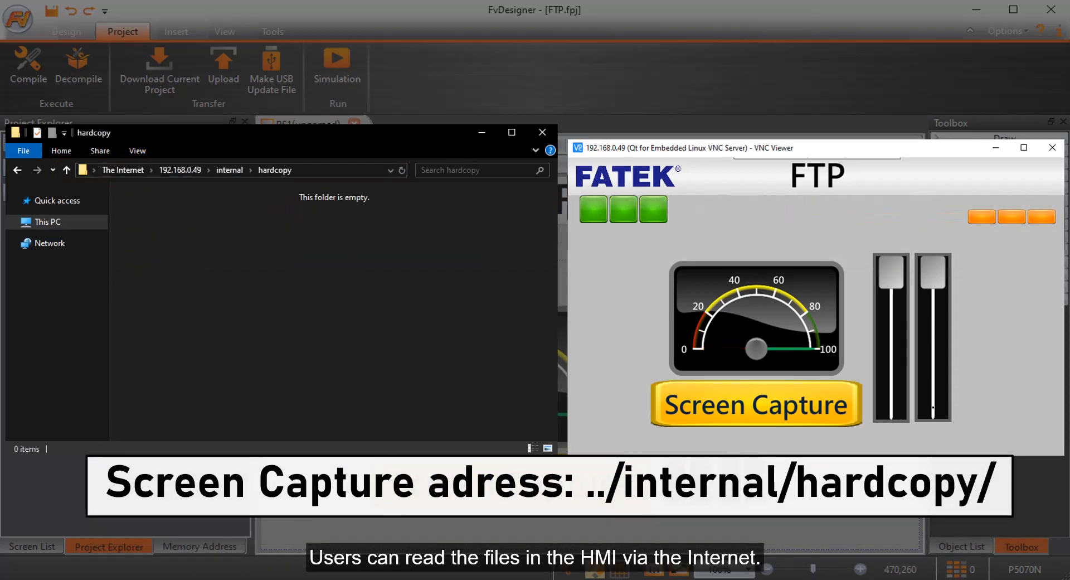
{"action": "left_click", "coordinate": [755, 403]}
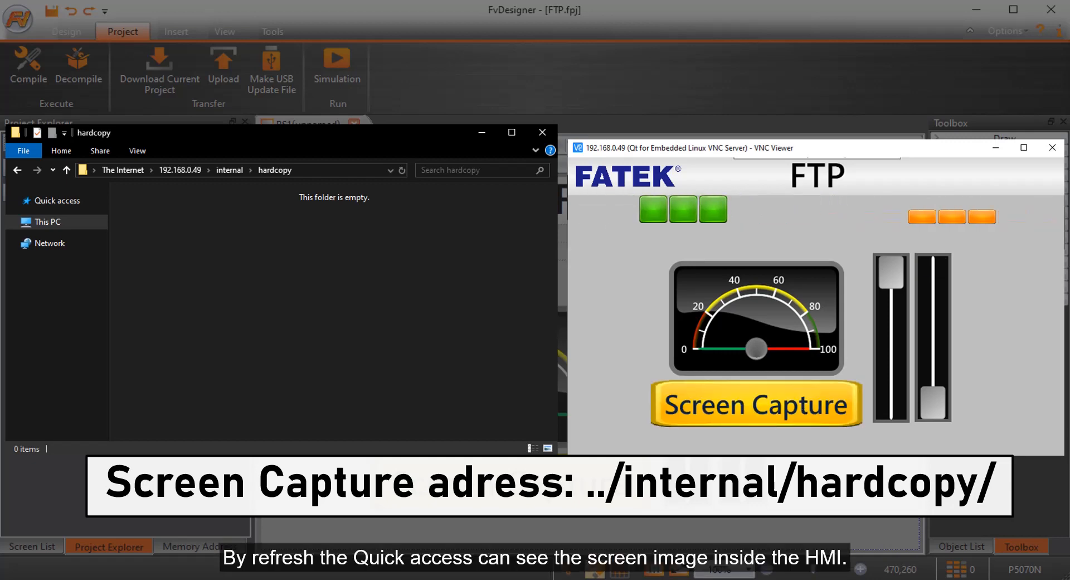
{"action": "left_click", "coordinate": [401, 170]}
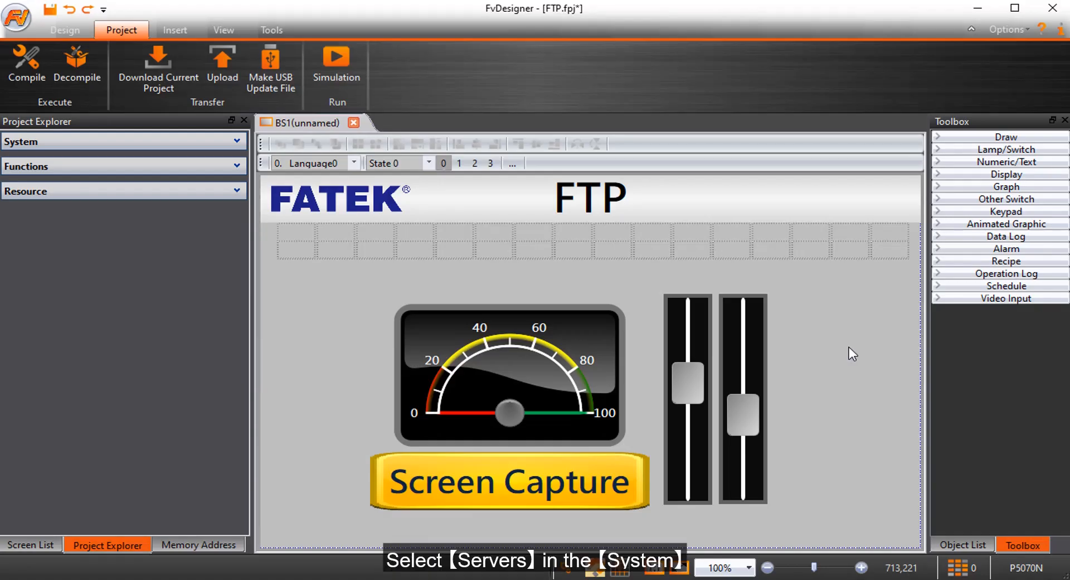
Expand System in Project Explorer and open Servers to show the FTP settings
{"action": "left_click", "coordinate": [122, 141]}
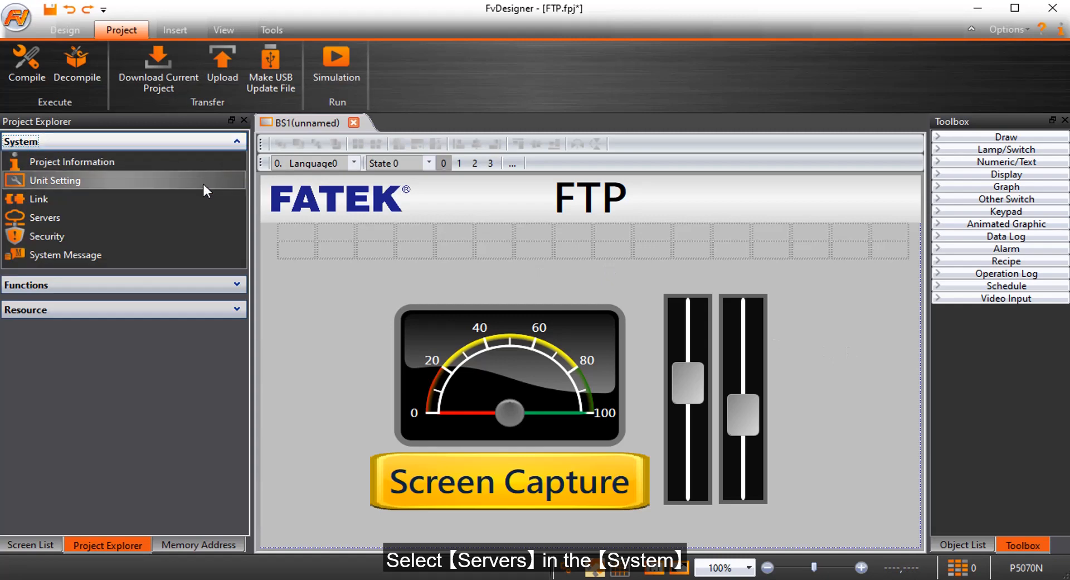
{"action": "left_click", "coordinate": [45, 217]}
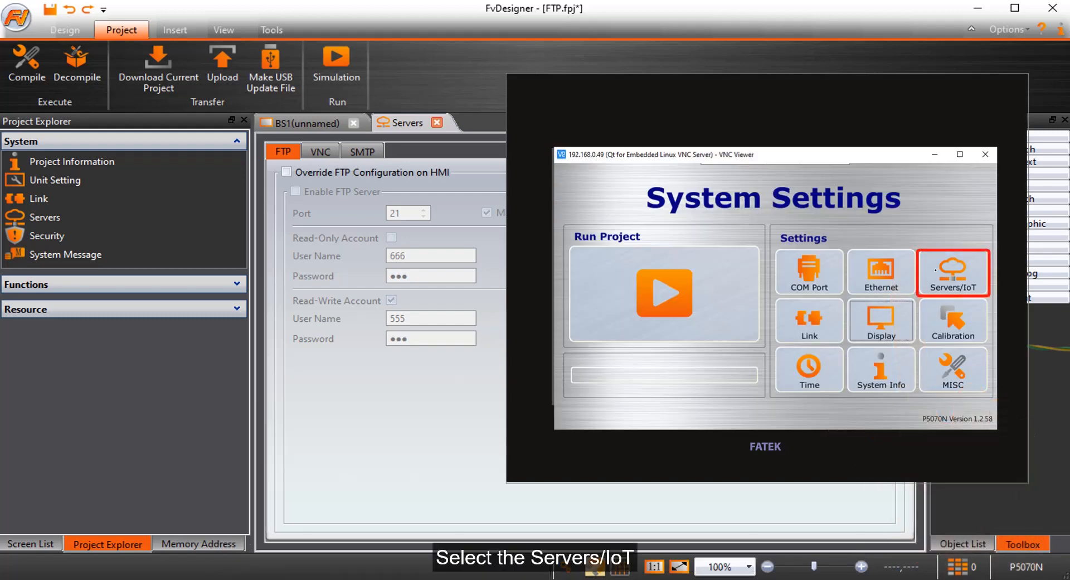
On the HMI's Servers/IoT page, enable the FTP server and leave the read-only account off
{"action": "left_click", "coordinate": [952, 272]}
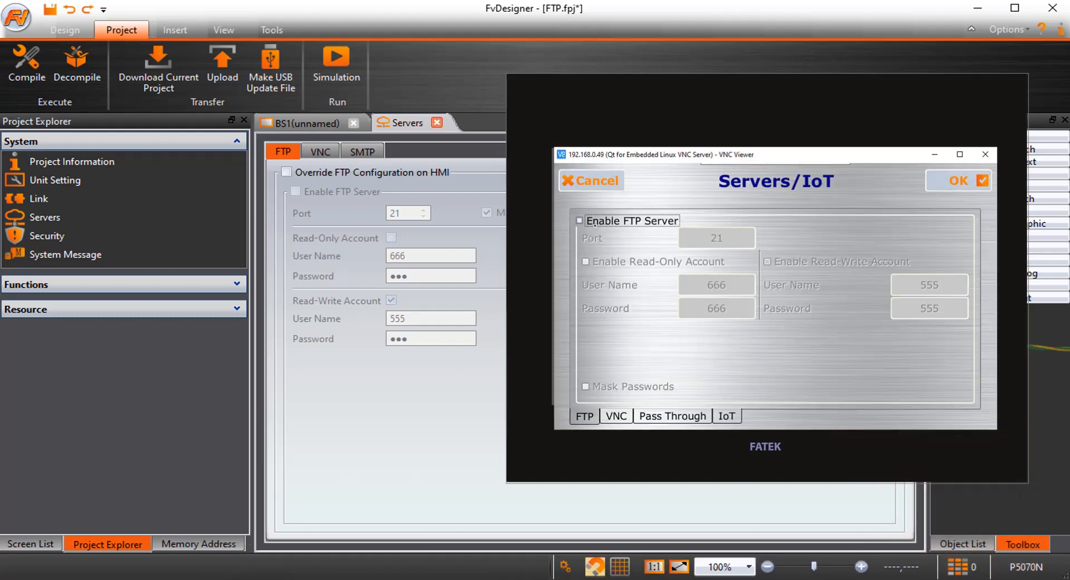
{"action": "left_click", "coordinate": [580, 219]}
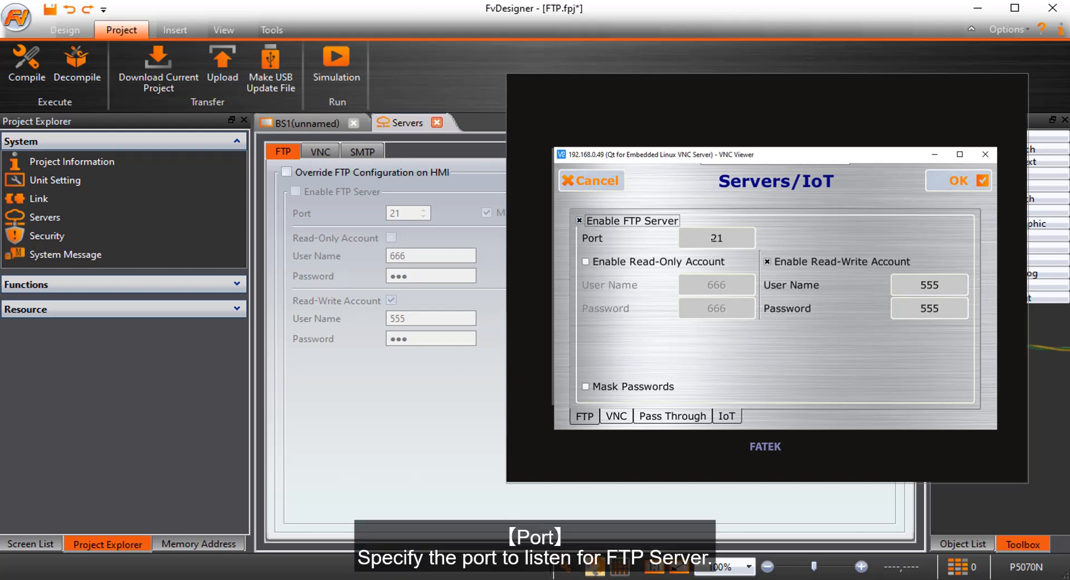
{"action": "left_click", "coordinate": [715, 239]}
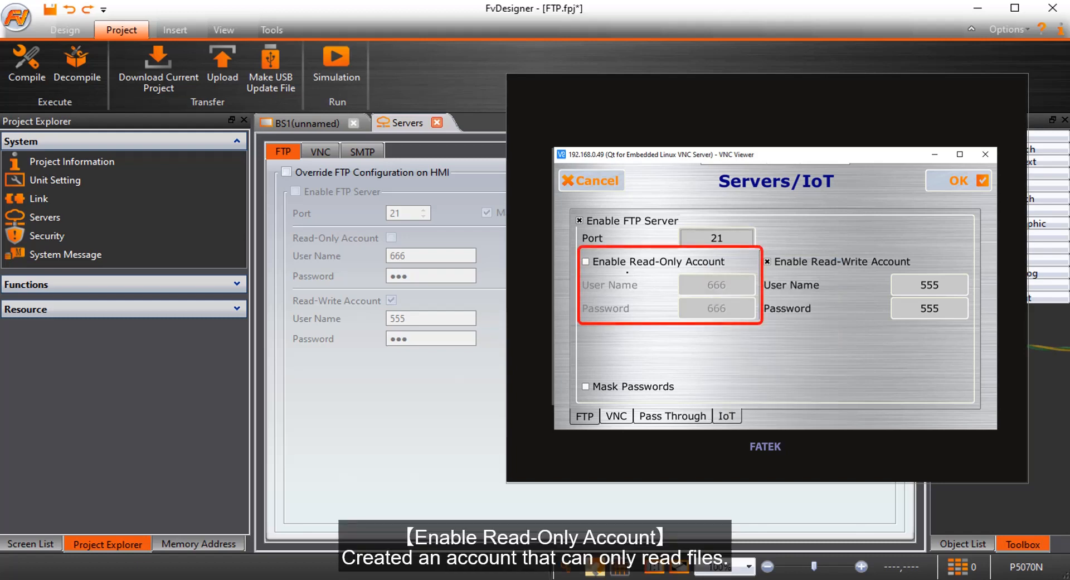
{"action": "left_click", "coordinate": [585, 262]}
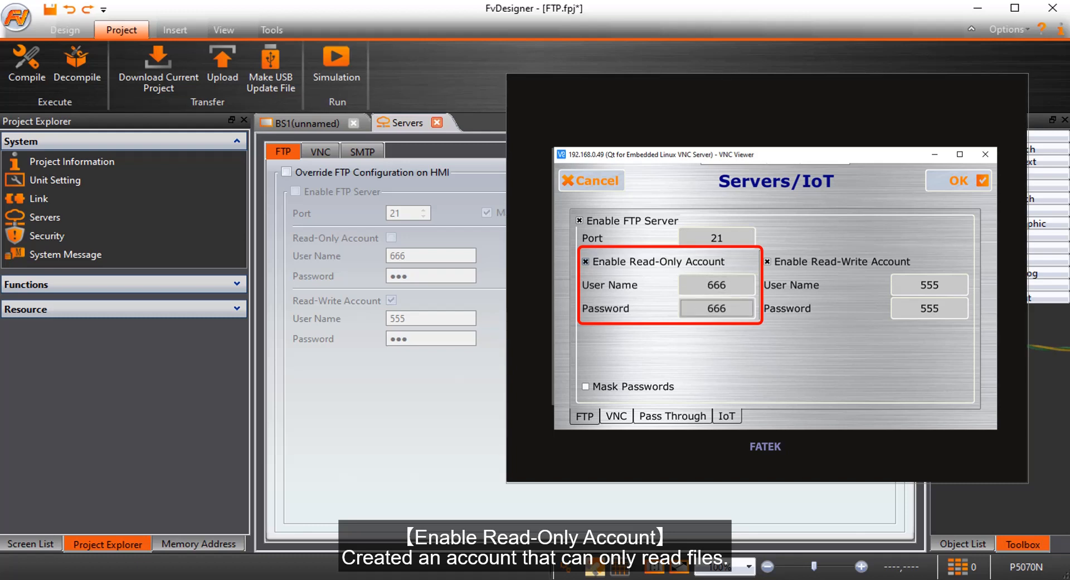
{"action": "left_click", "coordinate": [585, 262]}
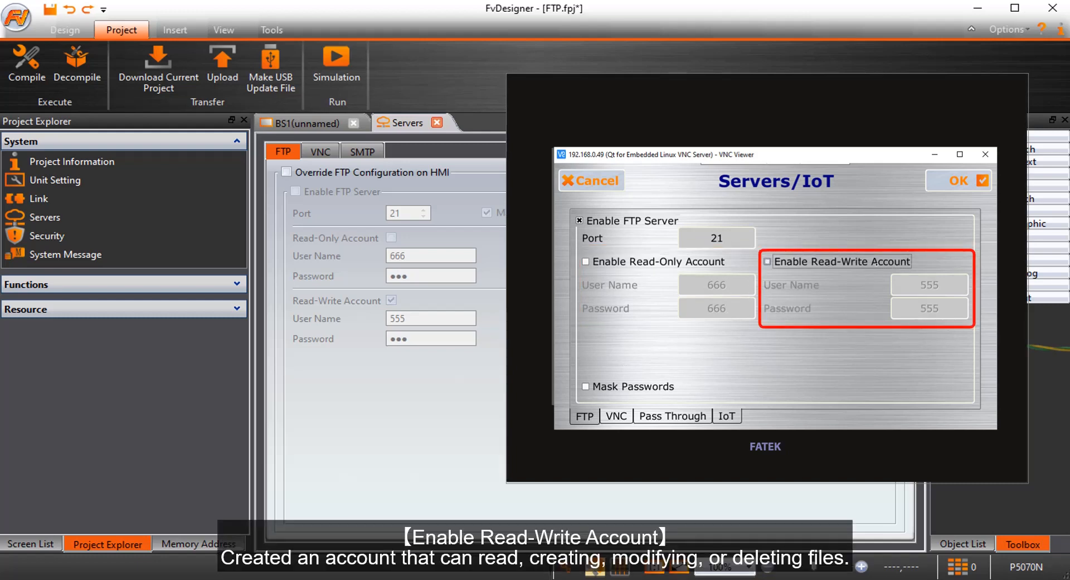
Enable the read-write FTP account with unmasked passwords and save the HMI settings
{"action": "left_click", "coordinate": [767, 261]}
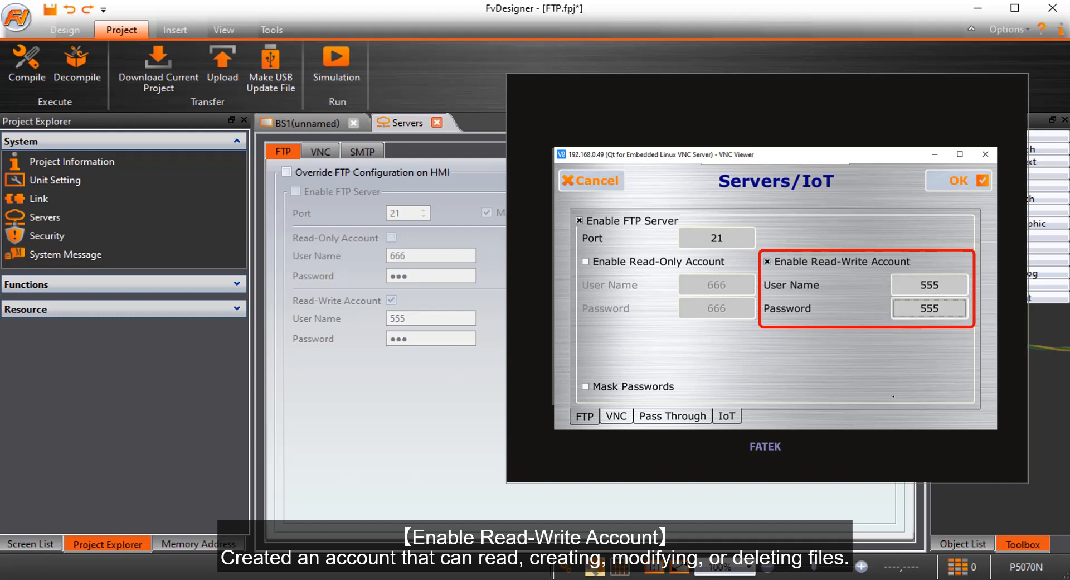
{"action": "left_click", "coordinate": [584, 386]}
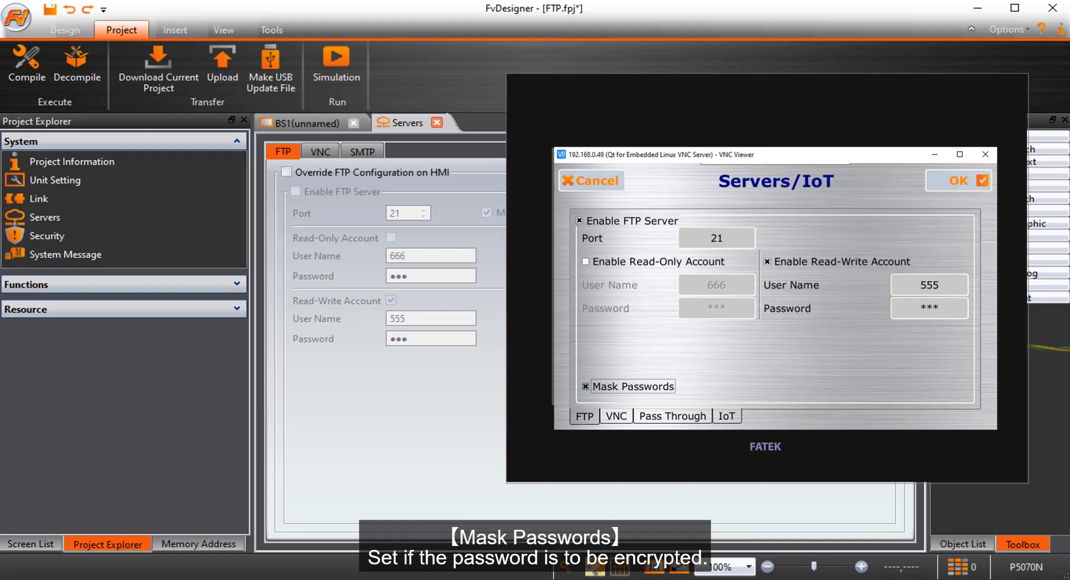
{"action": "left_click", "coordinate": [585, 386]}
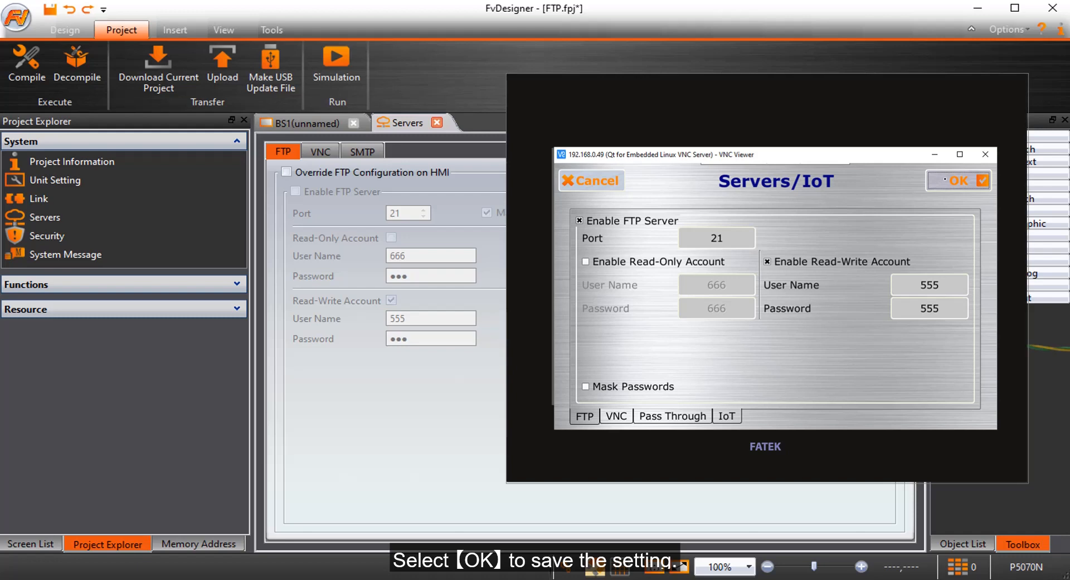
{"action": "left_click", "coordinate": [958, 180]}
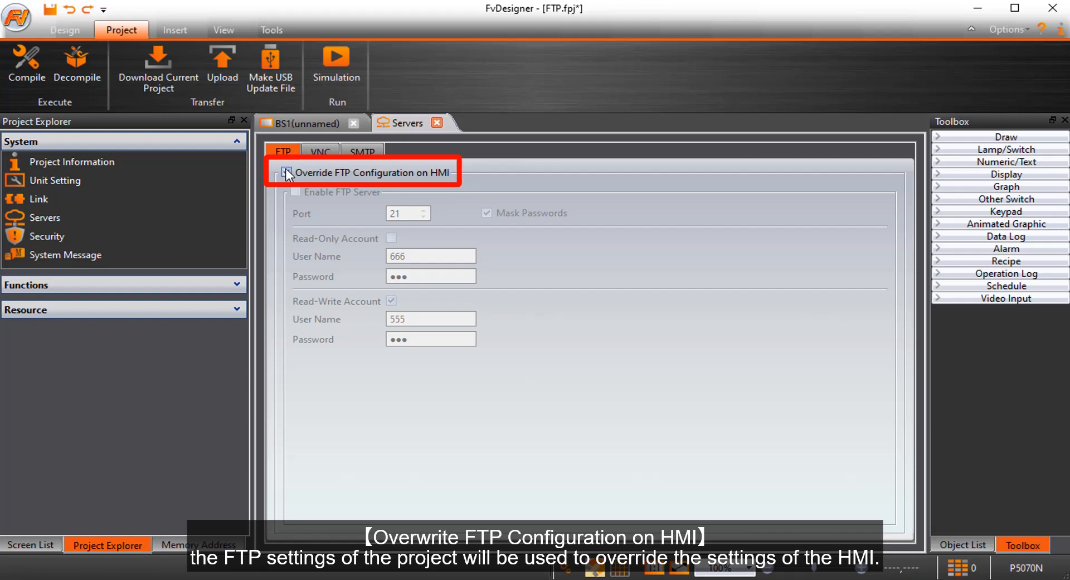
Override the HMI's FTP settings: server enabled, passwords unmasked, read-only account on
{"action": "left_click", "coordinate": [286, 172]}
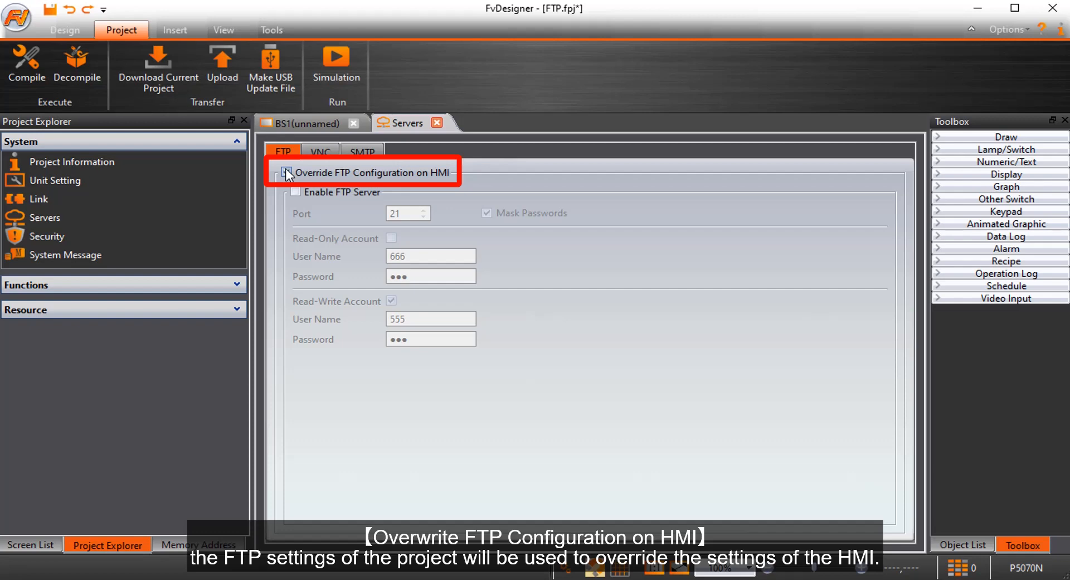
{"action": "left_click", "coordinate": [286, 172]}
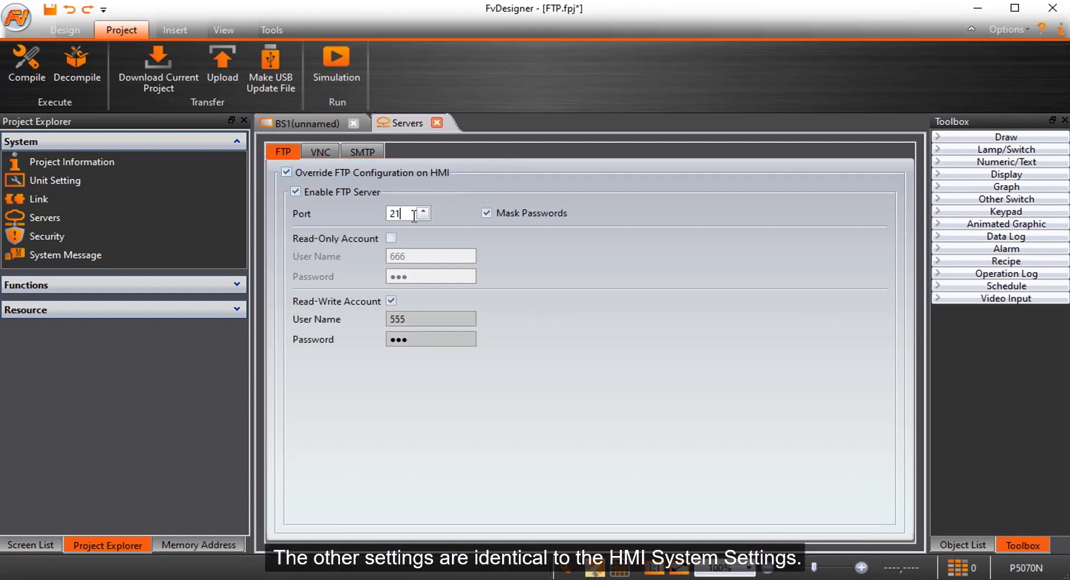
{"action": "left_click", "coordinate": [486, 213]}
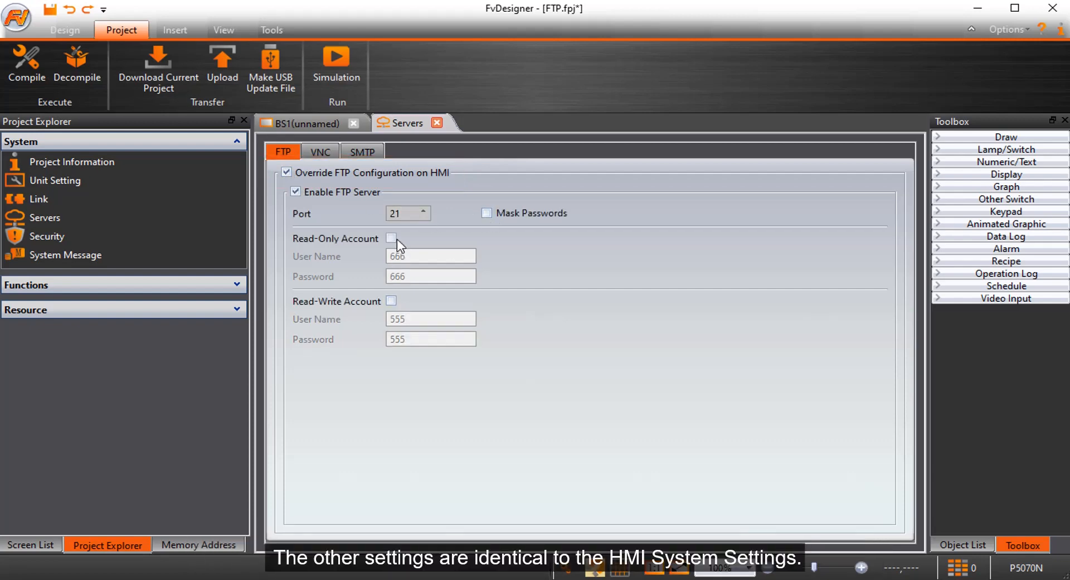
{"action": "left_click", "coordinate": [391, 239]}
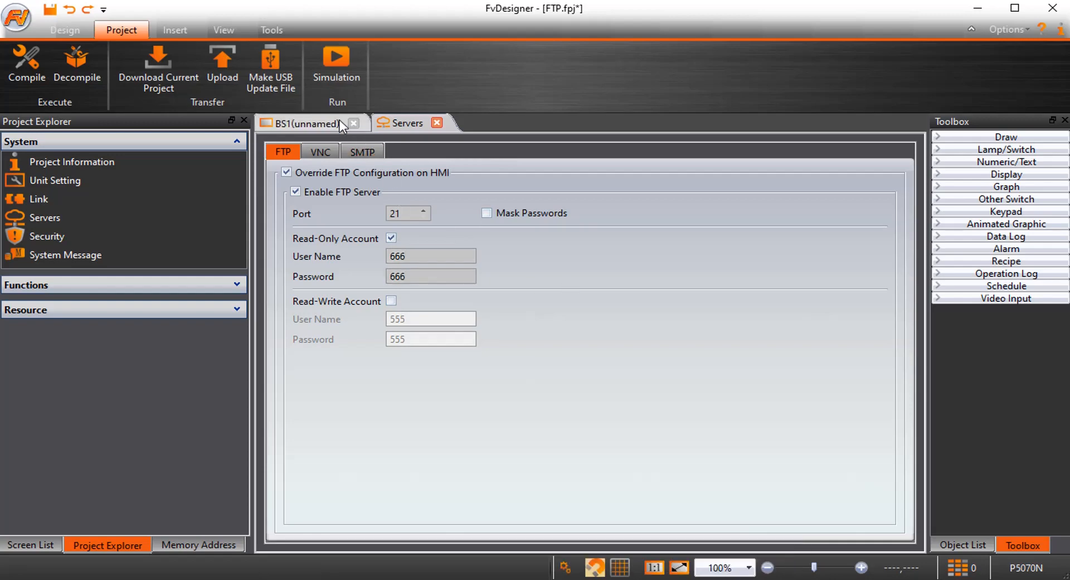
{"action": "left_click", "coordinate": [307, 124]}
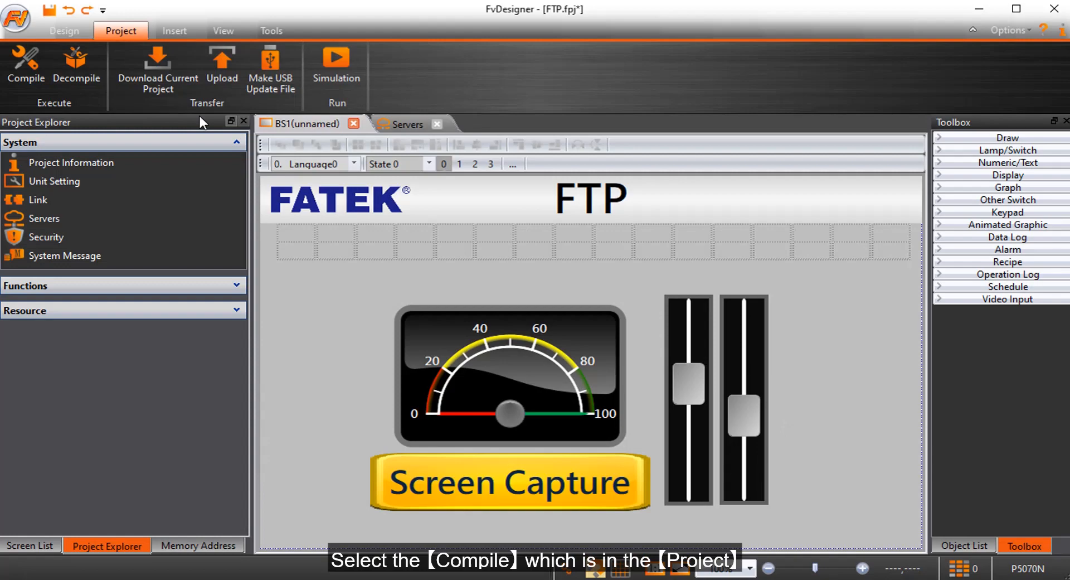
Compile the project, accept the successful result, and download it to the HMI
{"action": "left_click", "coordinate": [25, 65]}
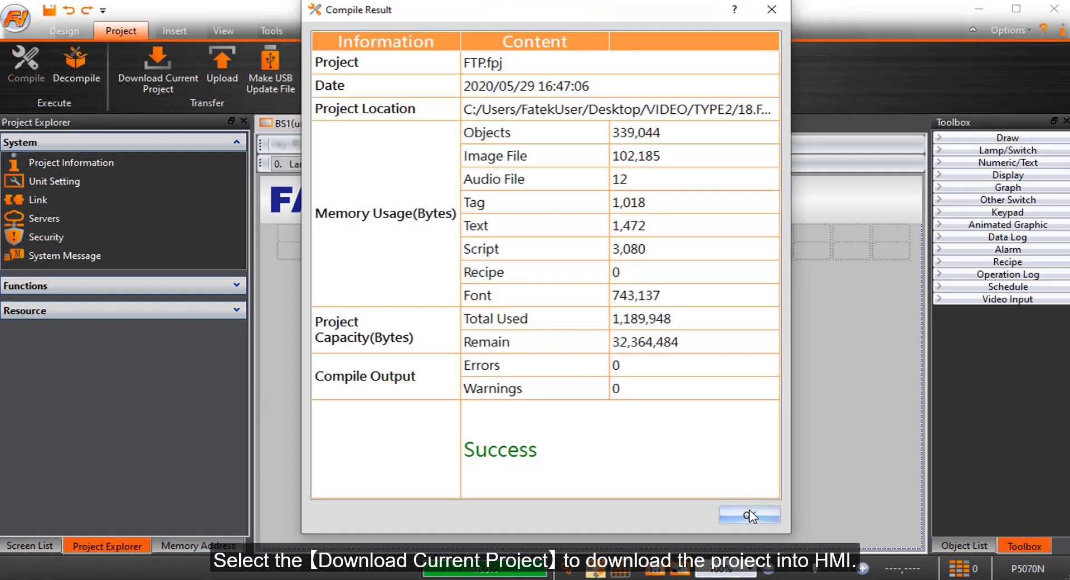
{"action": "left_click", "coordinate": [748, 515]}
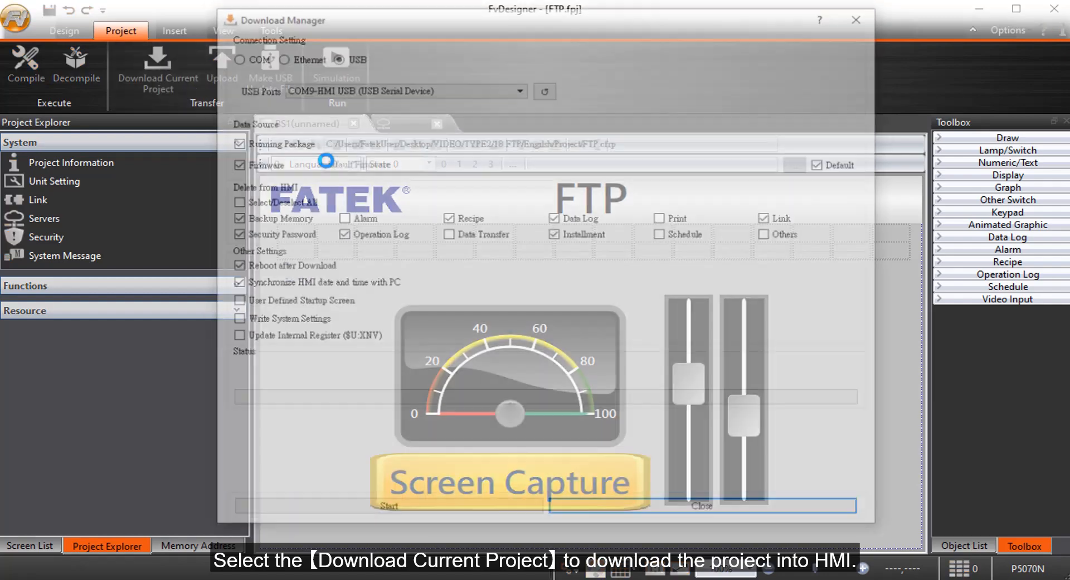
{"action": "left_click", "coordinate": [385, 511]}
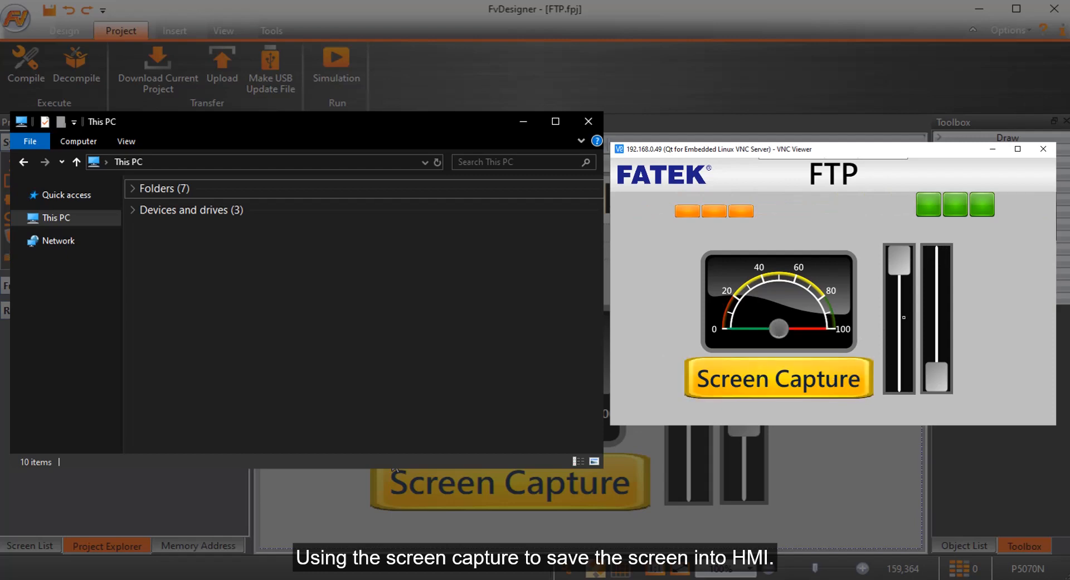
{"action": "left_click", "coordinate": [273, 162]}
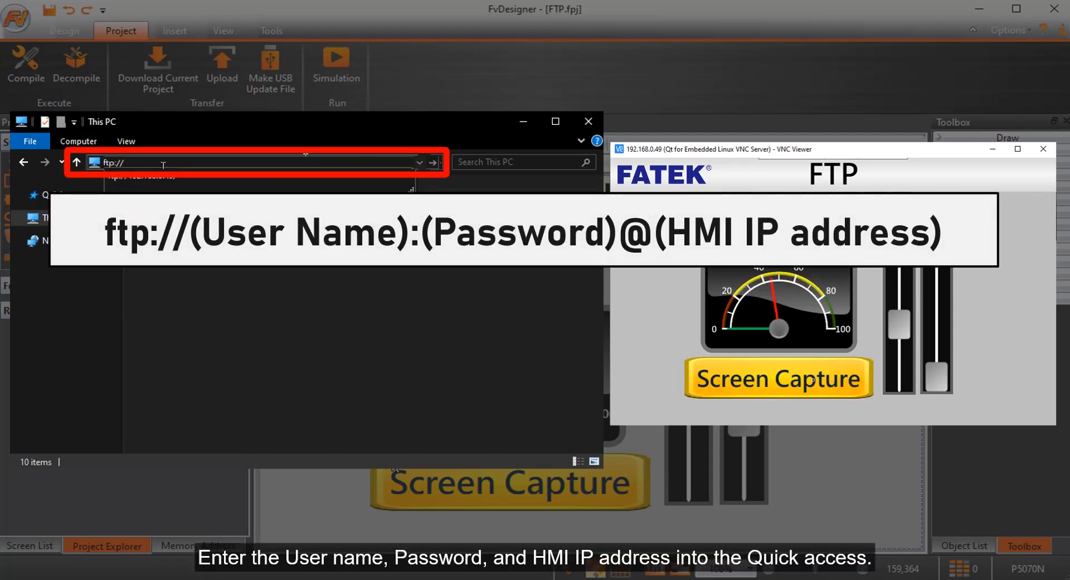
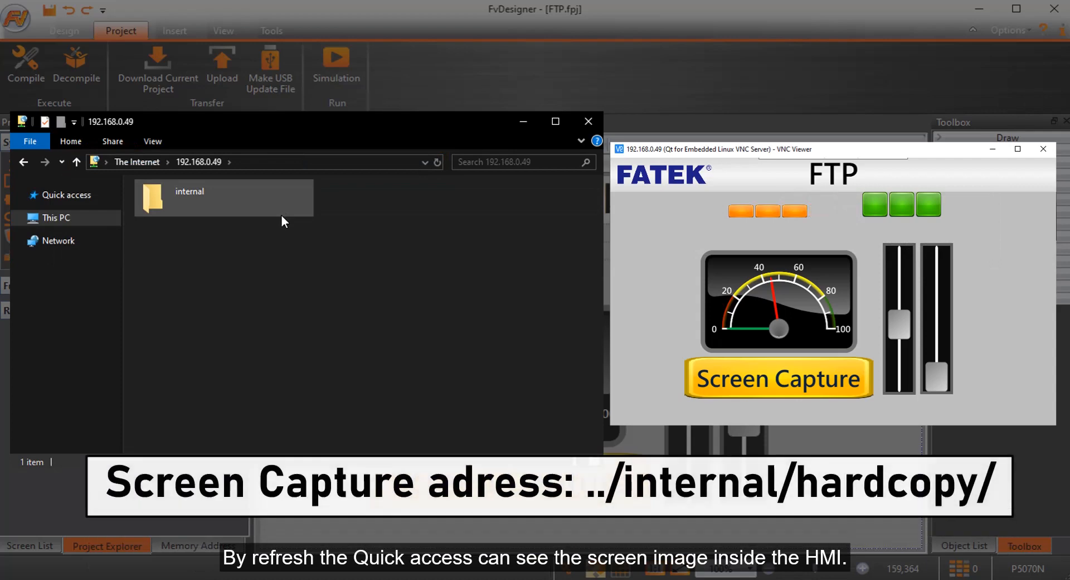
{"action": "double_click", "coordinate": [189, 198]}
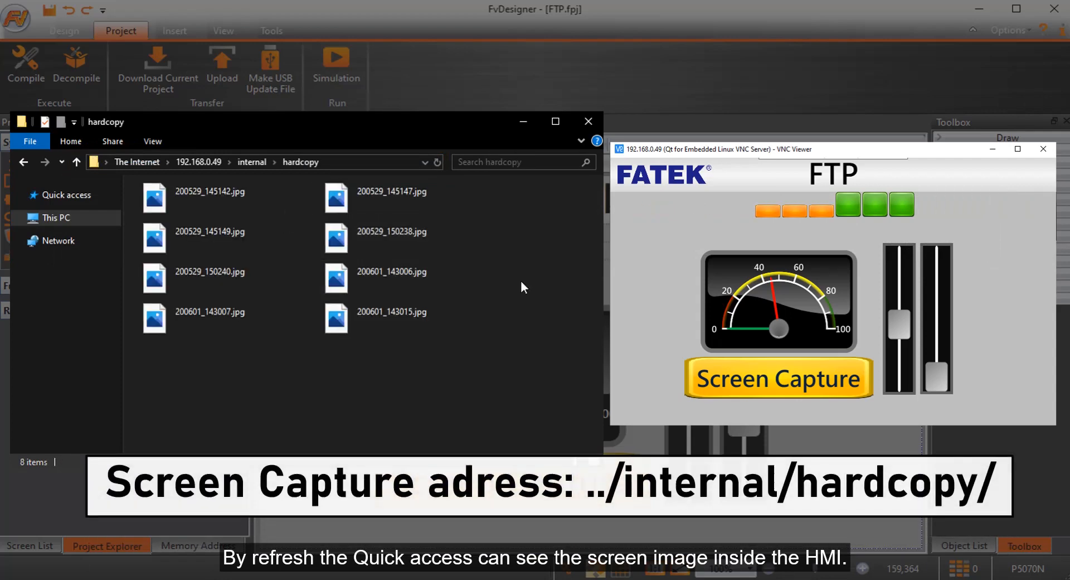
{"action": "left_click", "coordinate": [777, 377]}
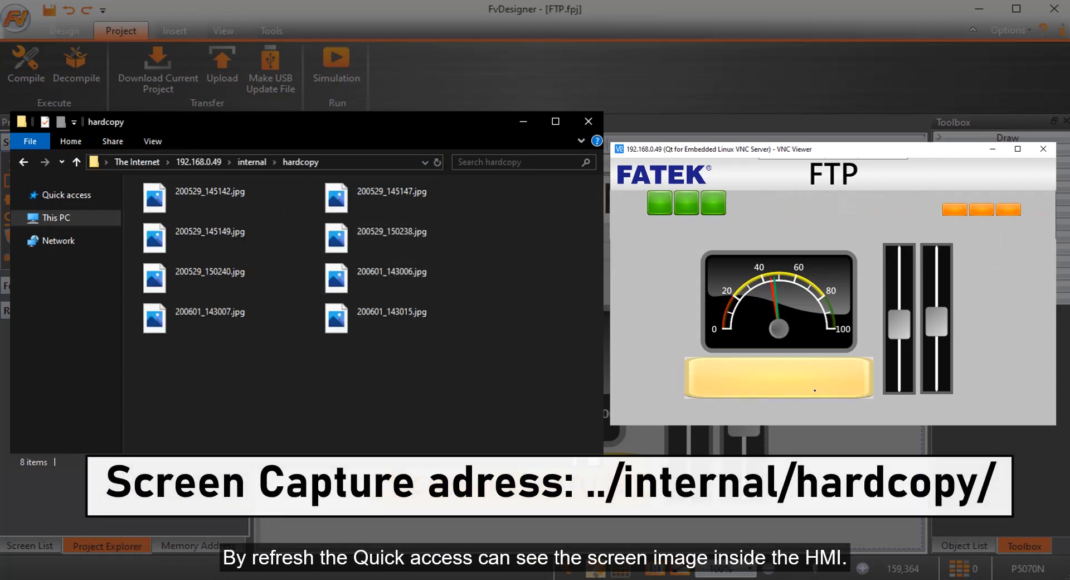